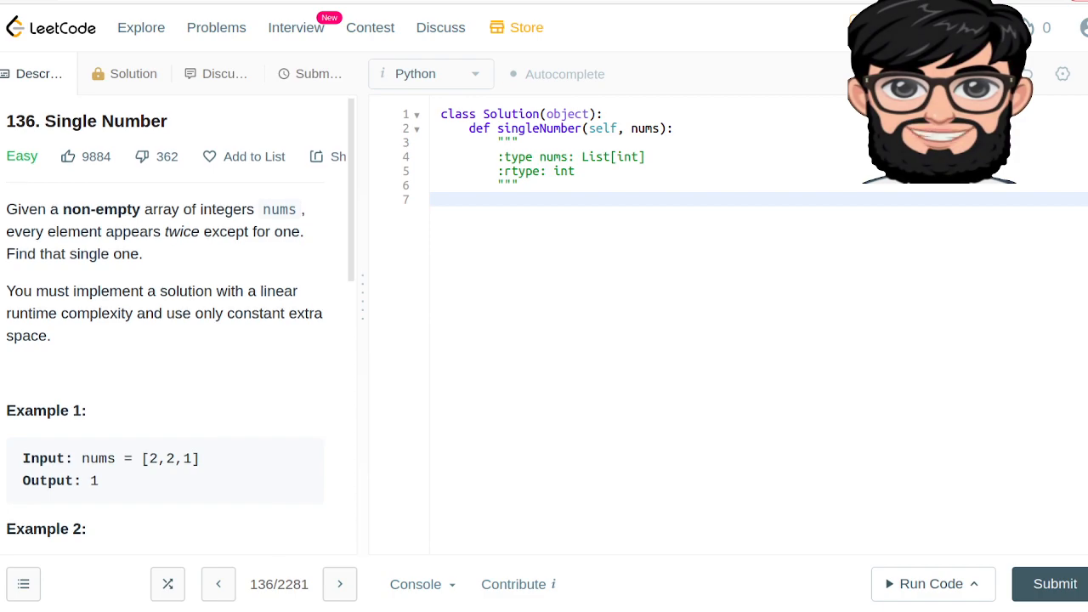
Write res = 0 and the loop header 'for num in nums:' in singleNumber.
scroll(down, 3)
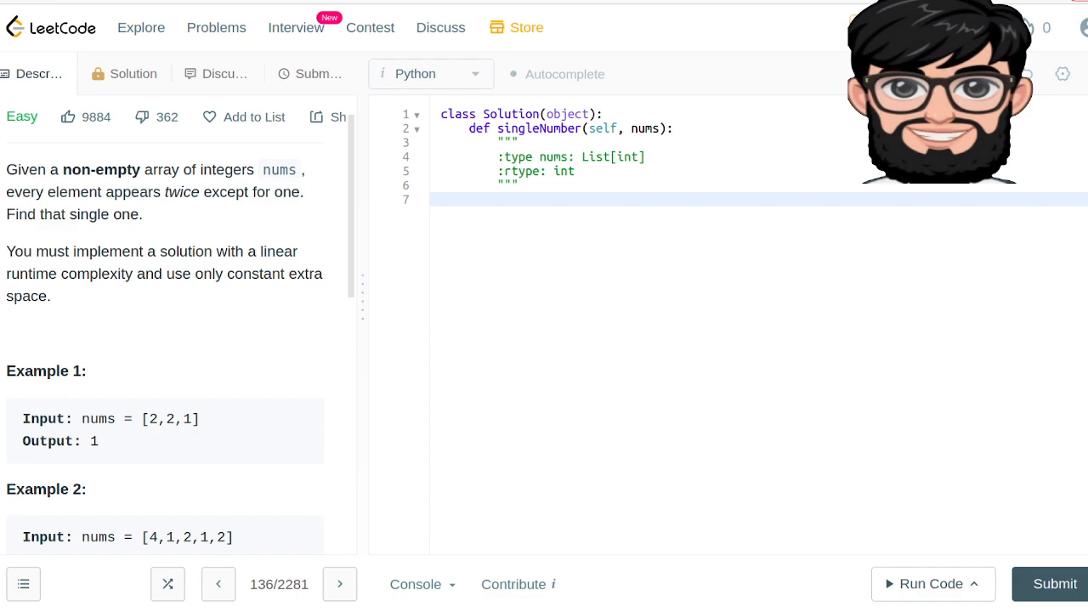
scroll(down, 3)
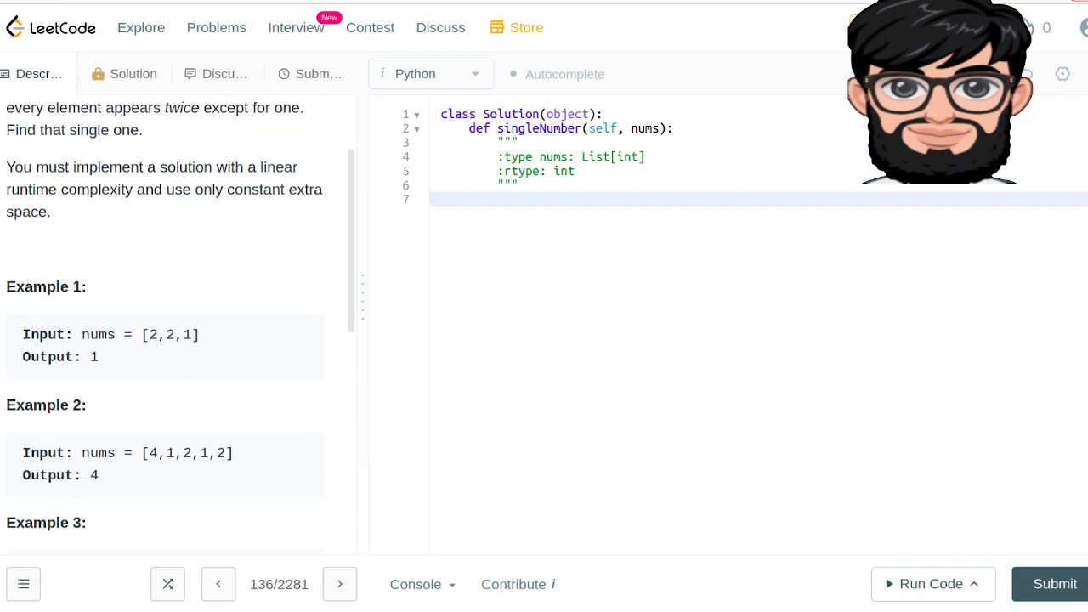
scroll(down, 3)
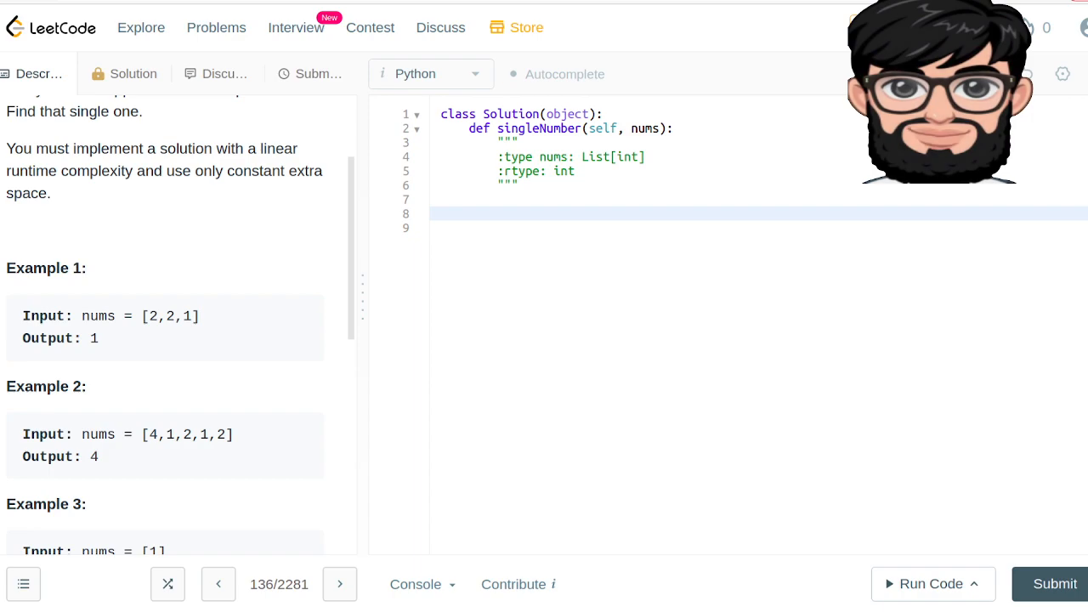
text(res)
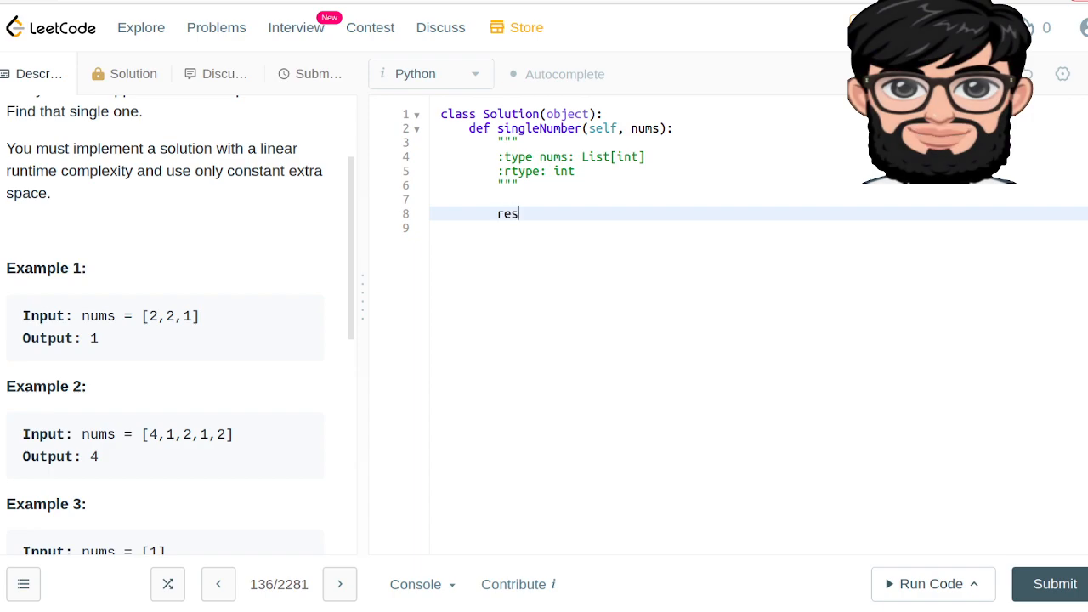
text(= 0)
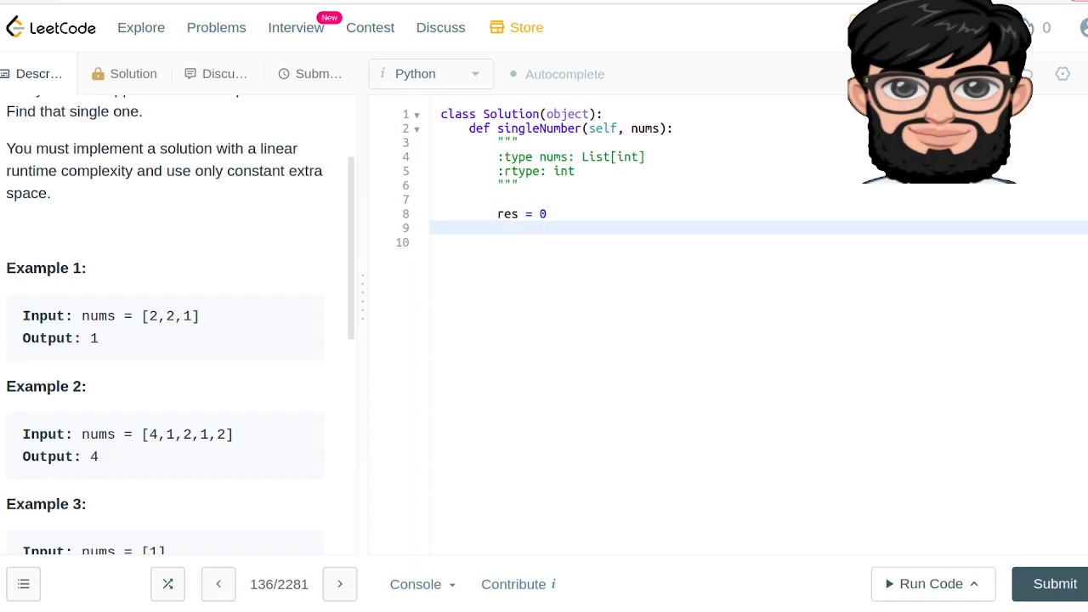
text(for)
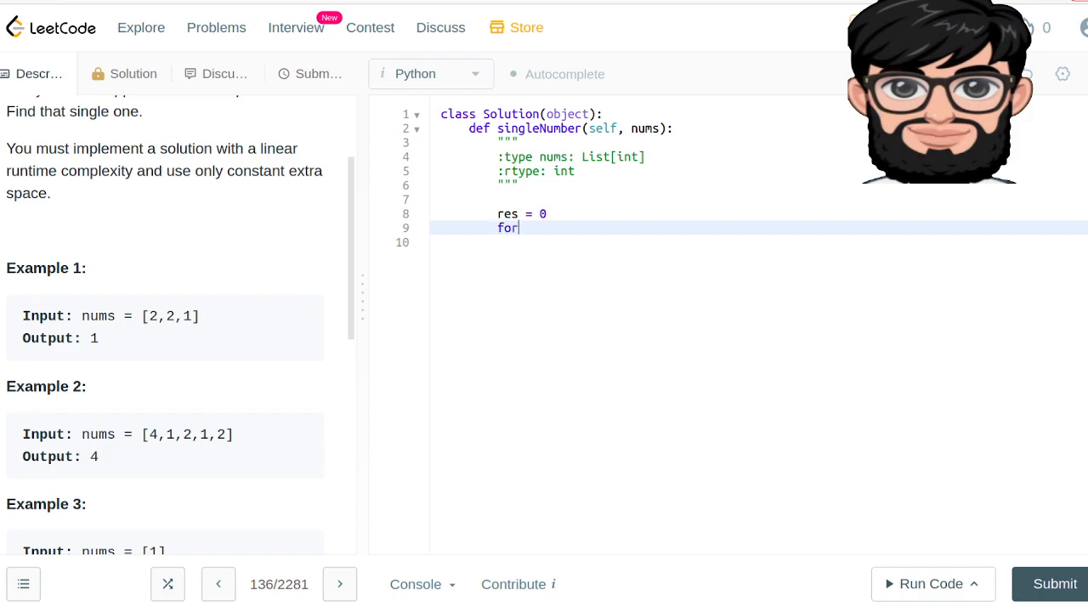
text(num in n)
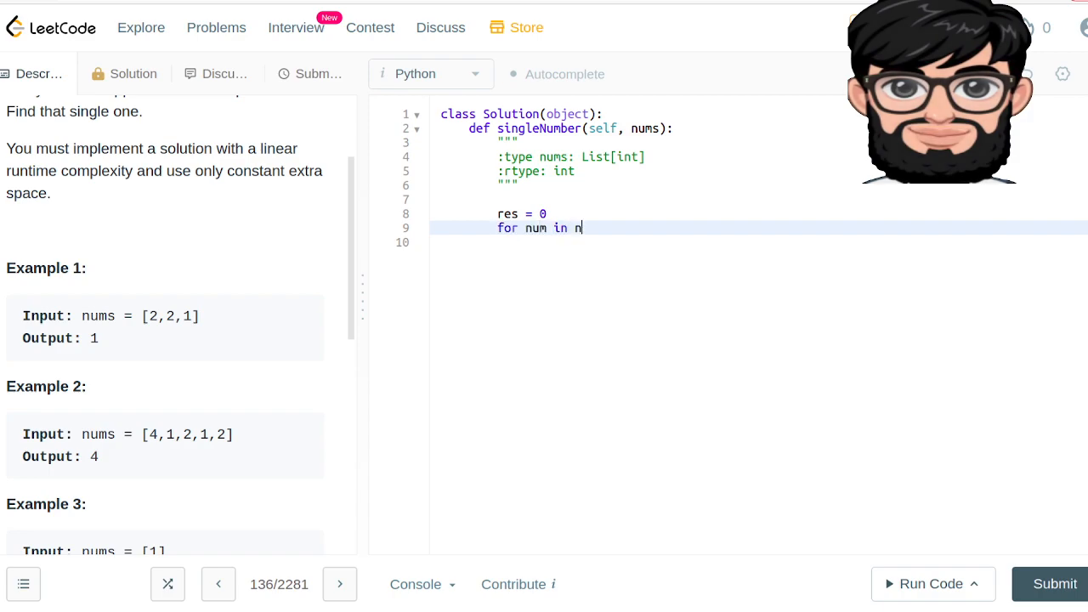
text(ums:)
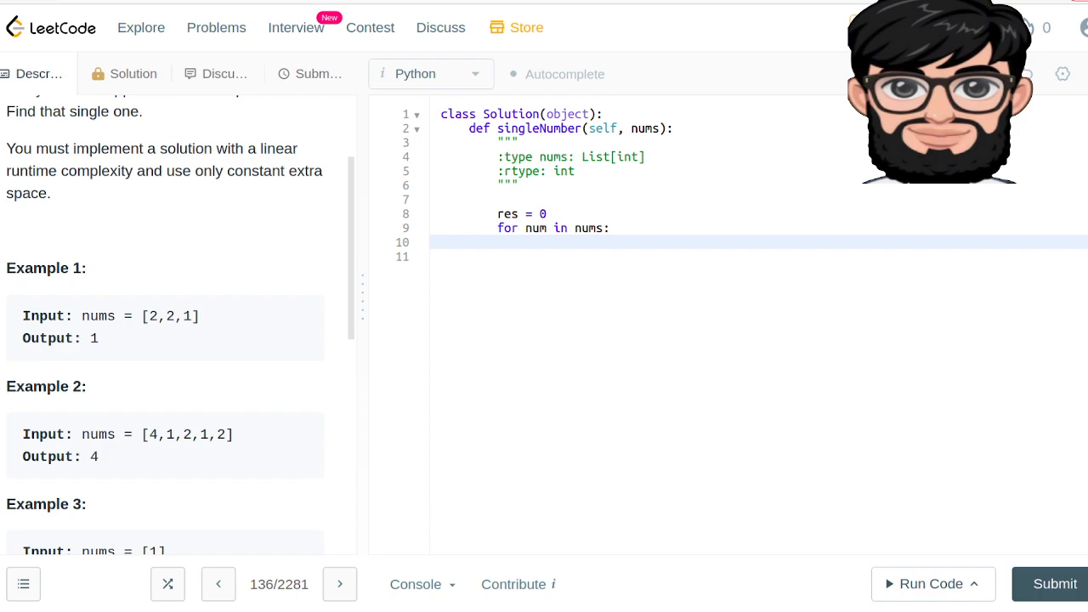
Add 'res ^= num' in the loop and 'return res', then start a code run.
text(res)
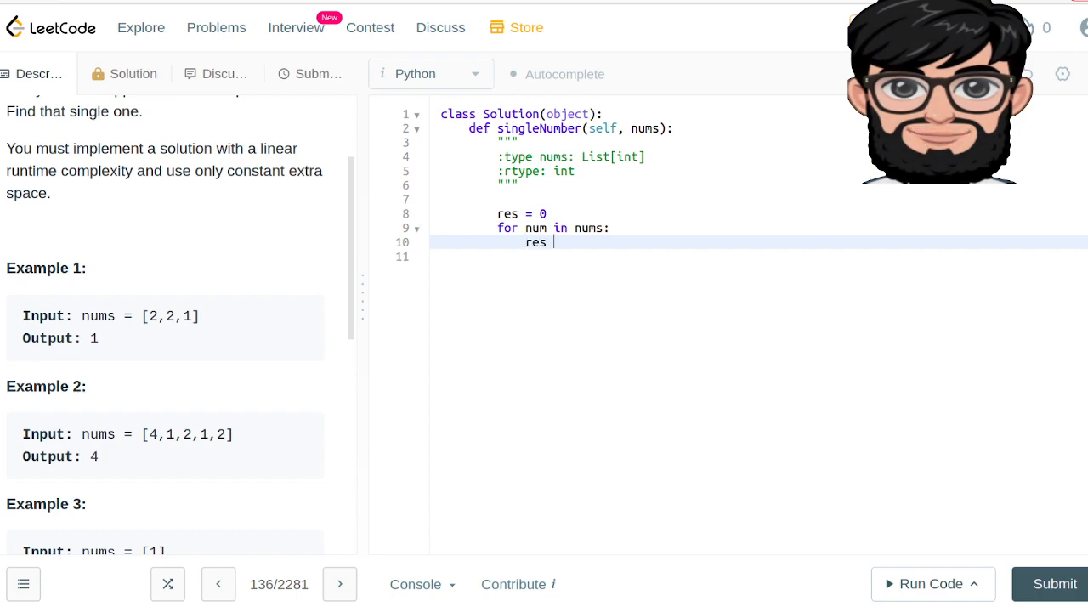
text(^)
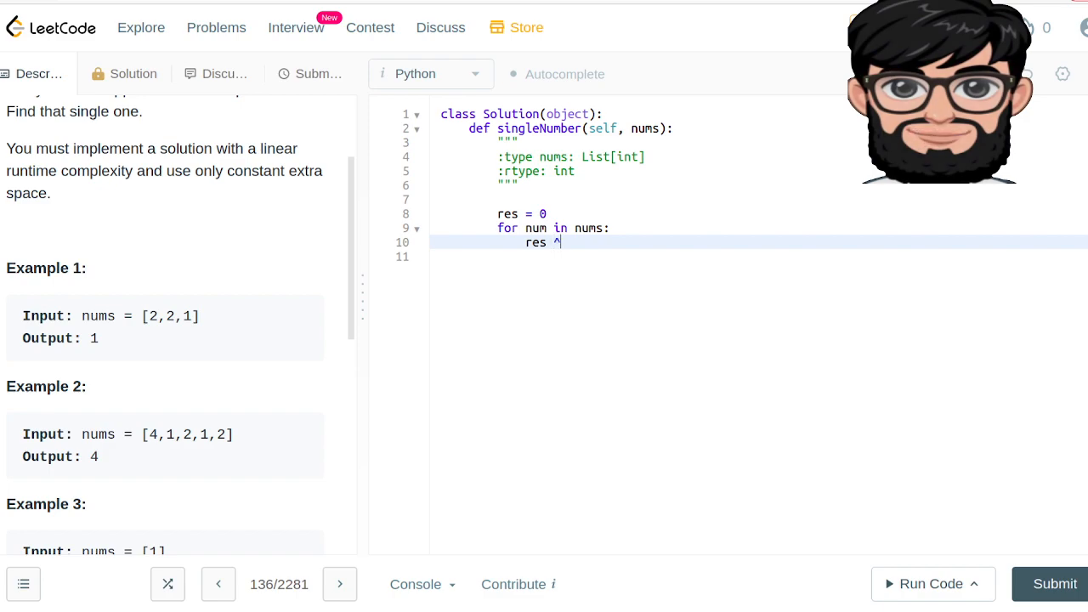
text(= num)
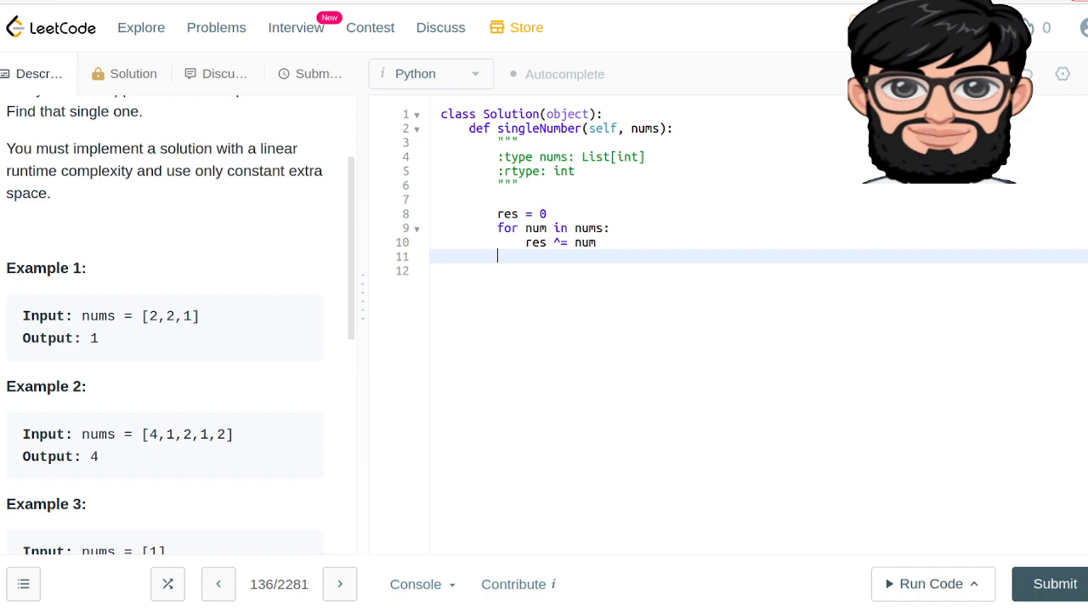
text(return res)
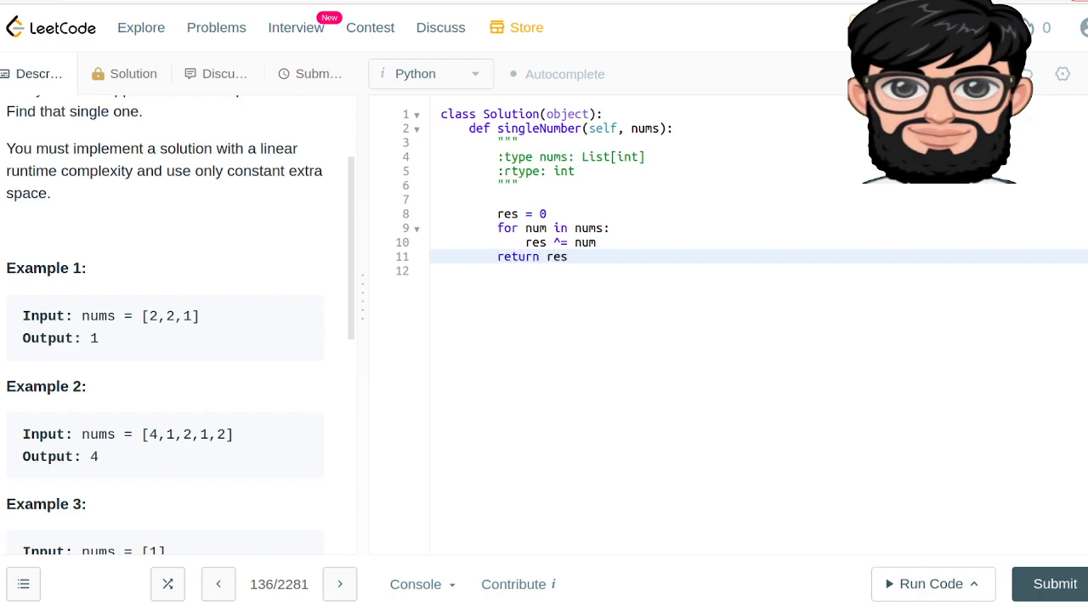
click(929, 583)
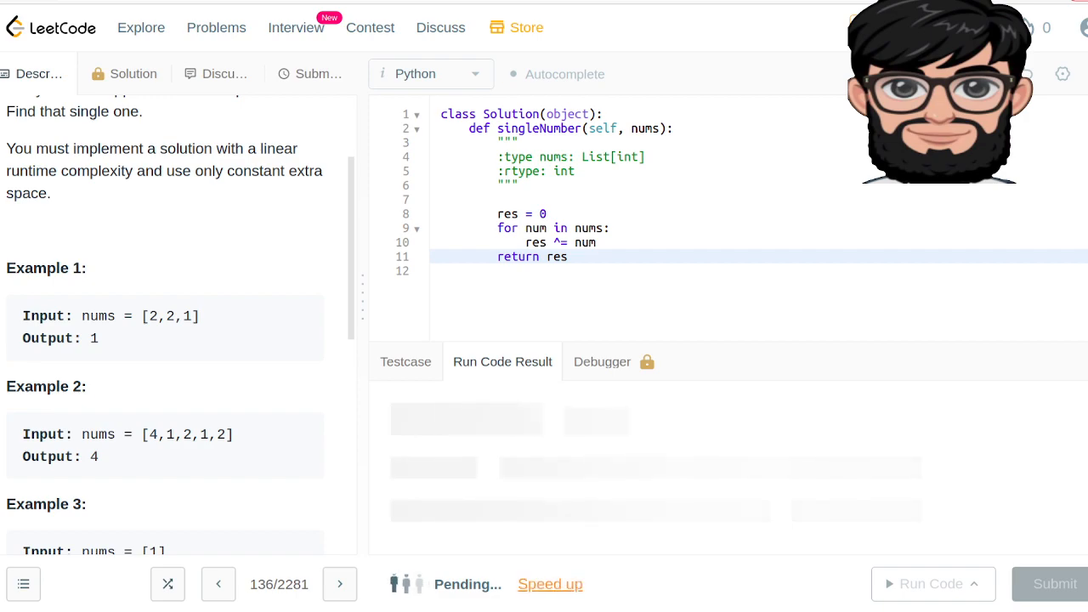
Run the solution on [2,2,1] and get Accepted with output 1.
click(931, 583)
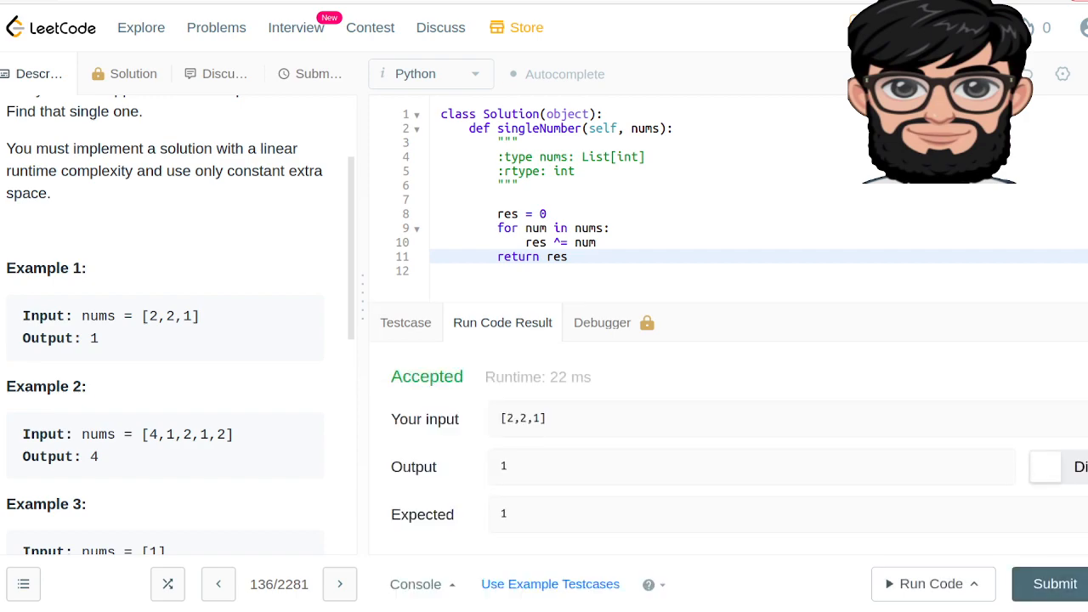